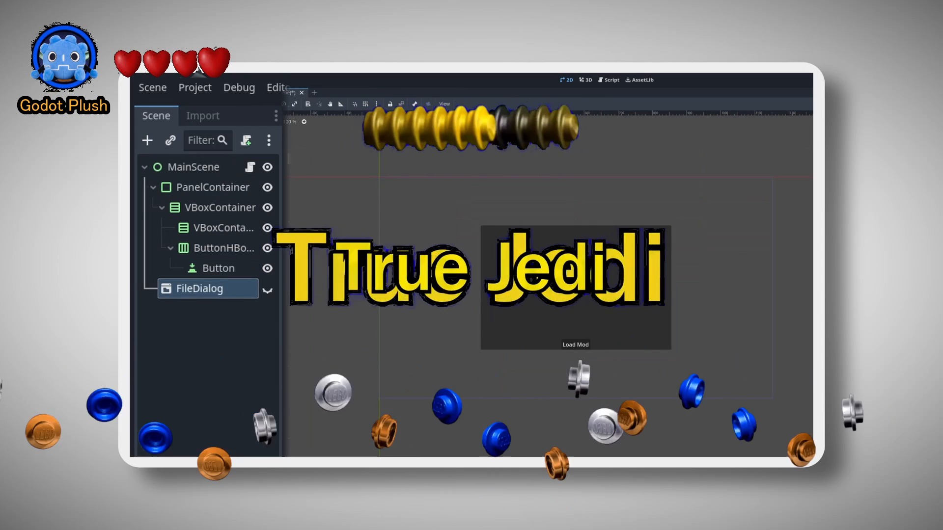
Step: In main_scene.gd, add .show(), type path as String, and derive file_name via path.get_file() with a print
left_click(575, 344)
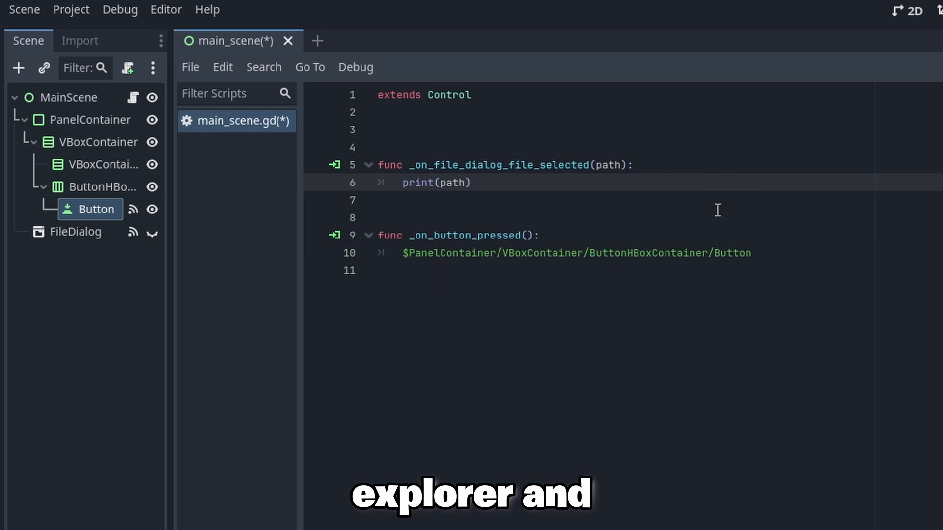
type(".show()")
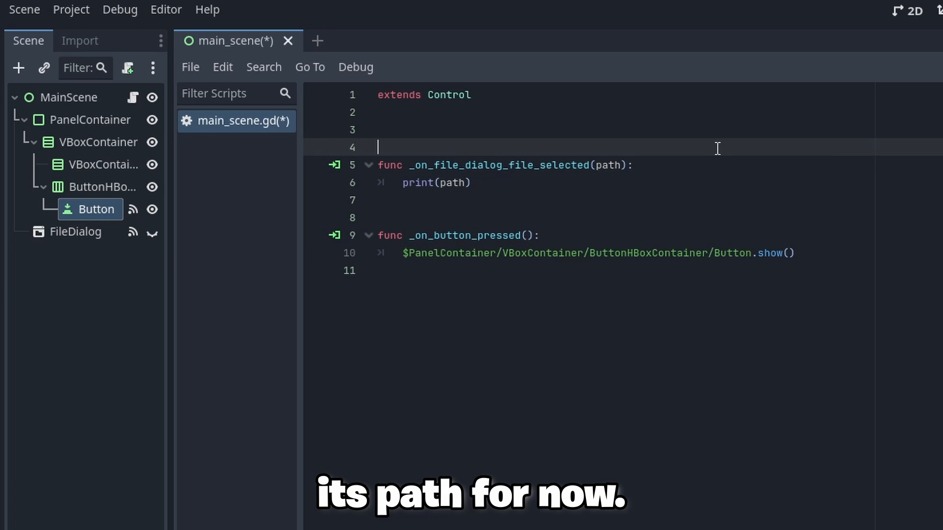
type(": String")
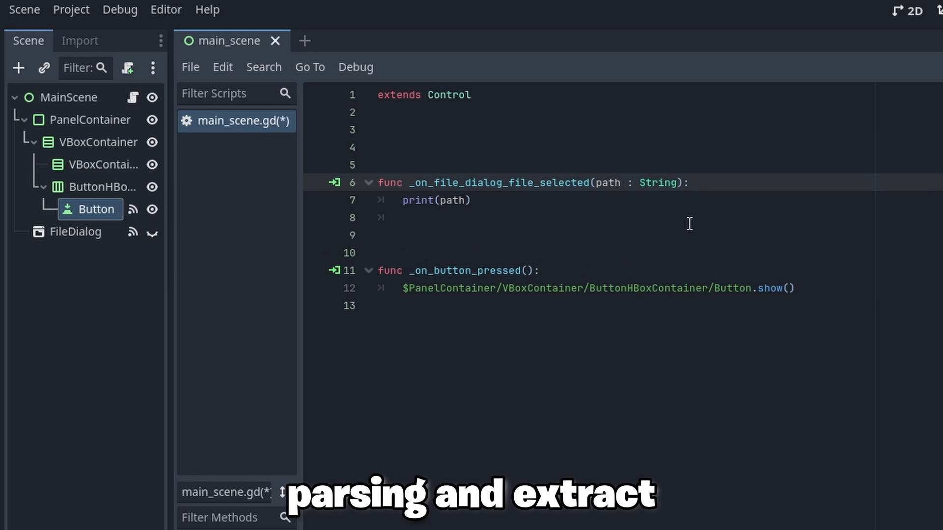
type("var file_name : String = path.get_file()")
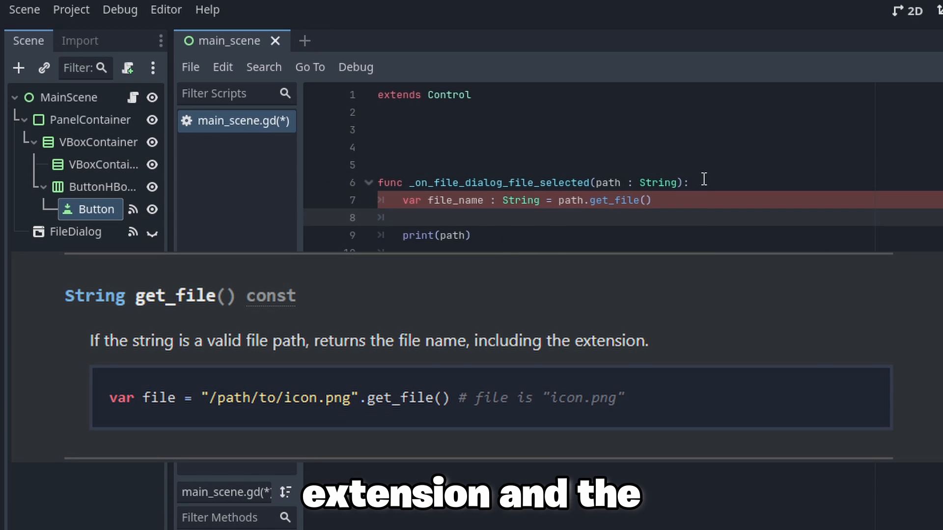
type("print(\"succesfully loaded mod")
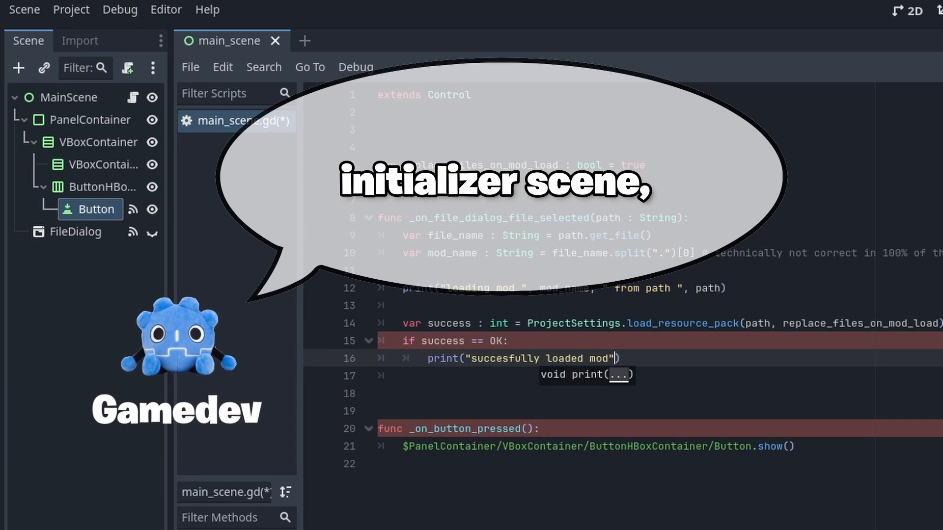
type("var mod_initialiser_scene = load(m")
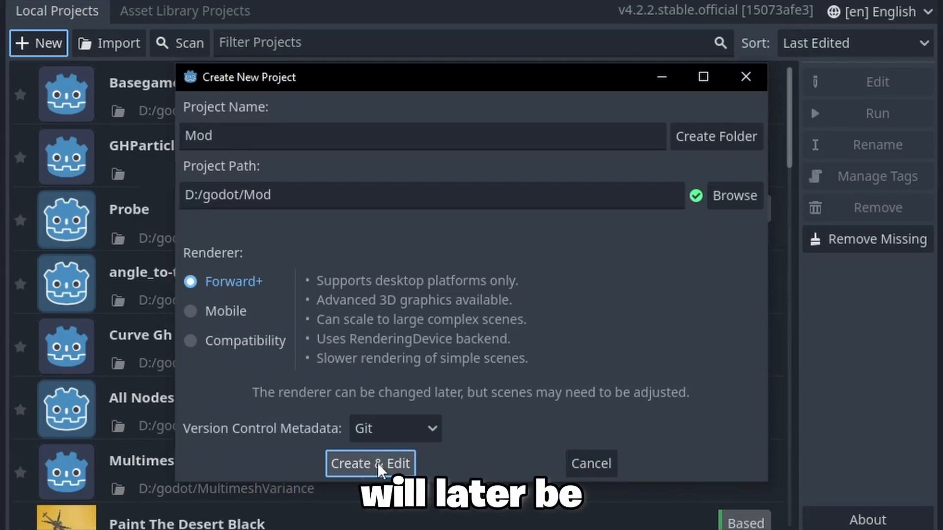
Step: Create the 'Mod' project with a custom_mod_name folder for the initialiser scene
left_click(370, 463)
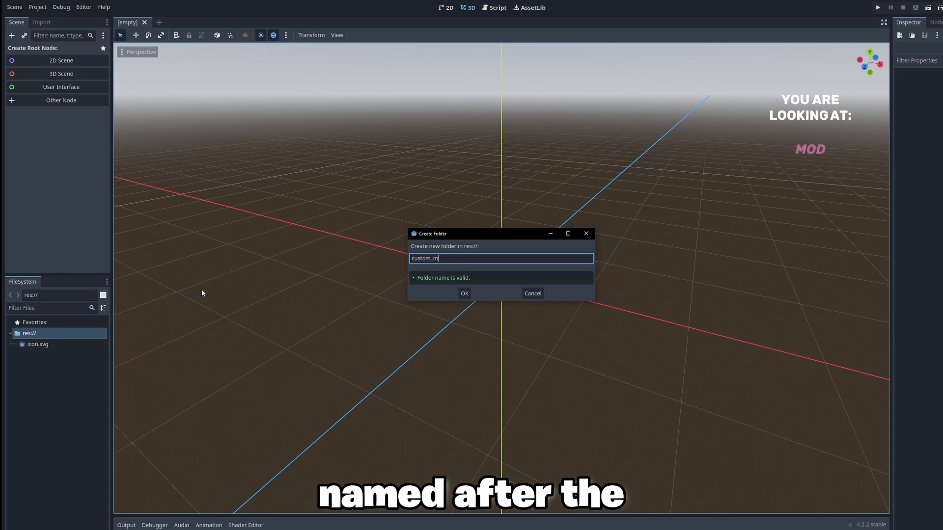
left_click(464, 293)
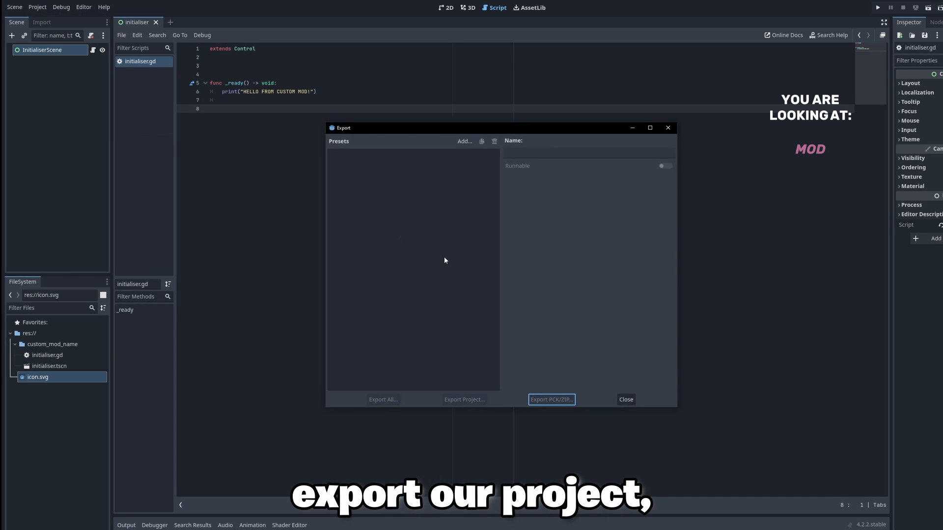
left_click(463, 141)
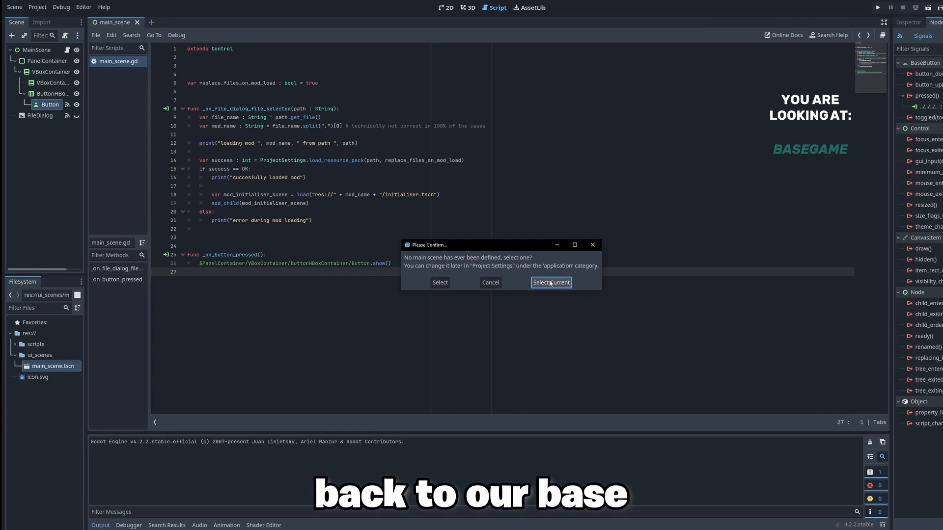
Step: Set the current scene as main scene, run the game and open the Load Mod picker
left_click(549, 282)
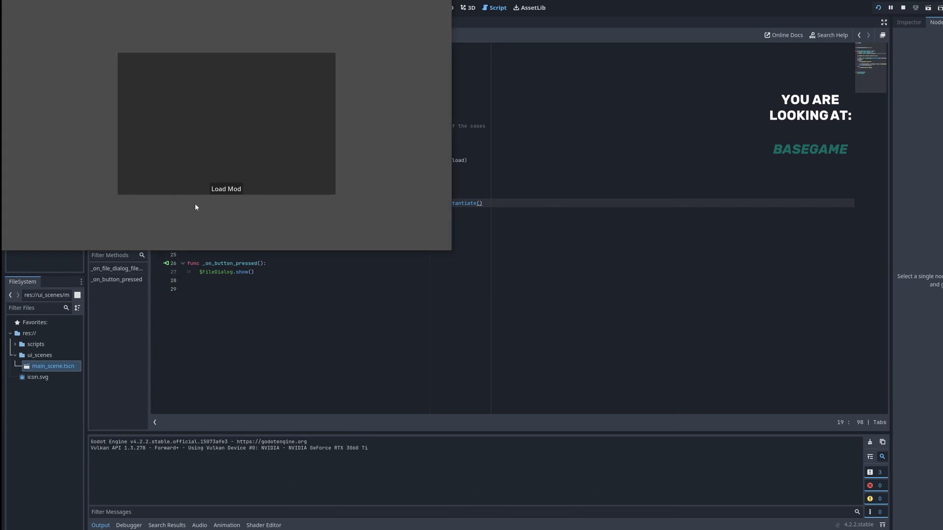
left_click(226, 188)
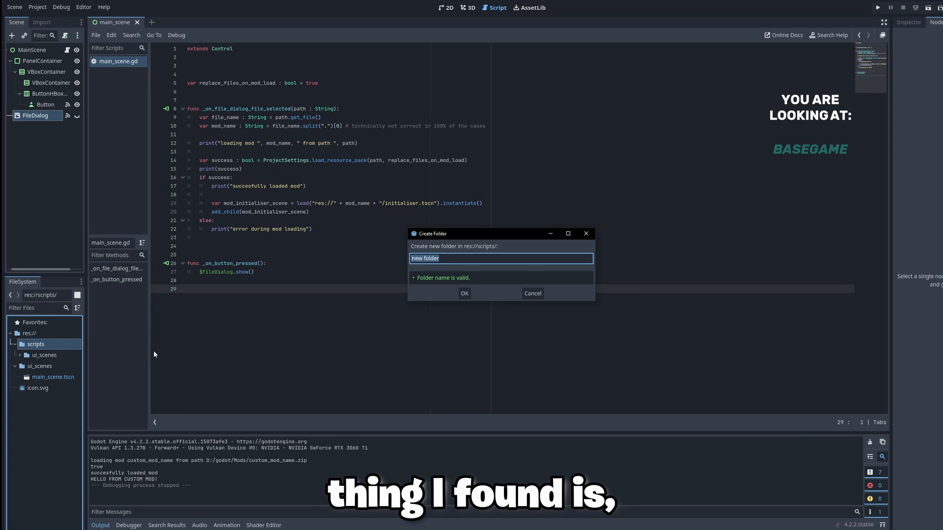
Step: Add a scripts/autoloads folder, call Autoload.say_hello() in the initialiser, and load custom_mod_name.zip
left_click(464, 294)
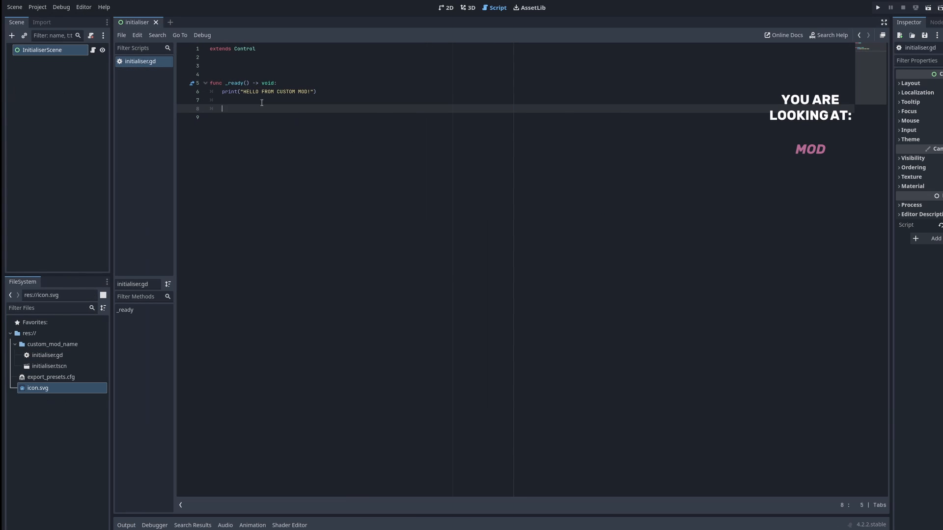
type("Autoload.sa")
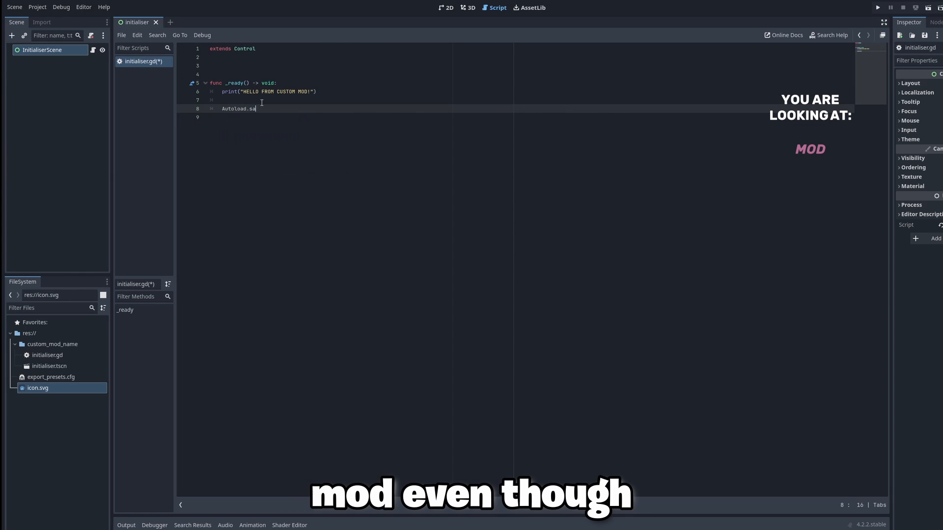
type("y_hello()")
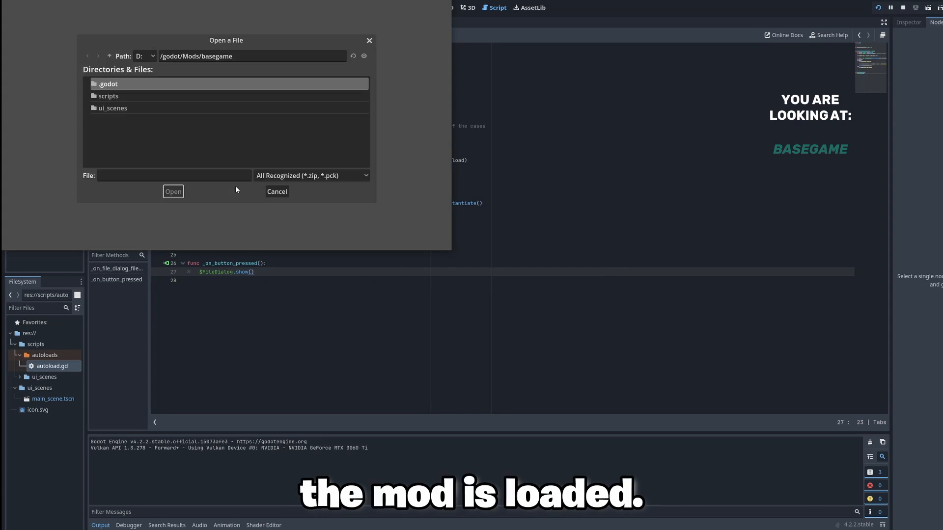
left_click(132, 108)
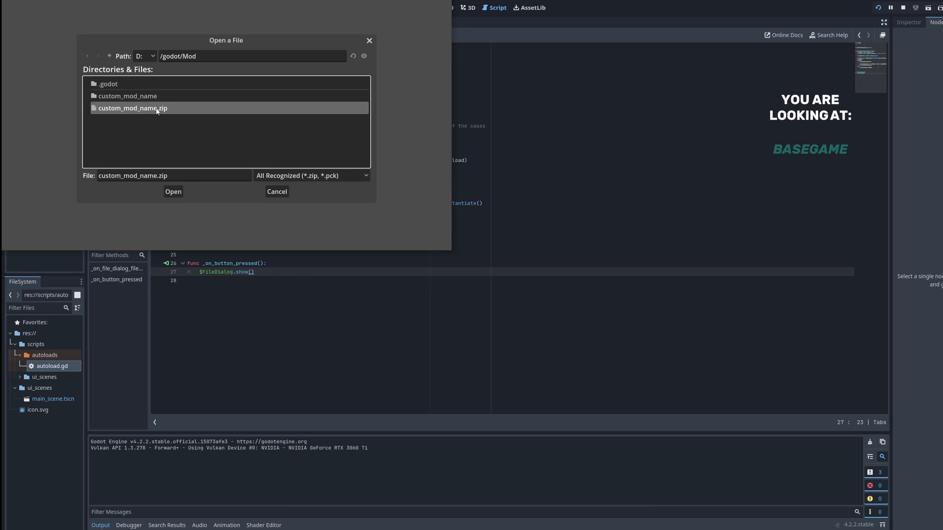
left_click(173, 191)
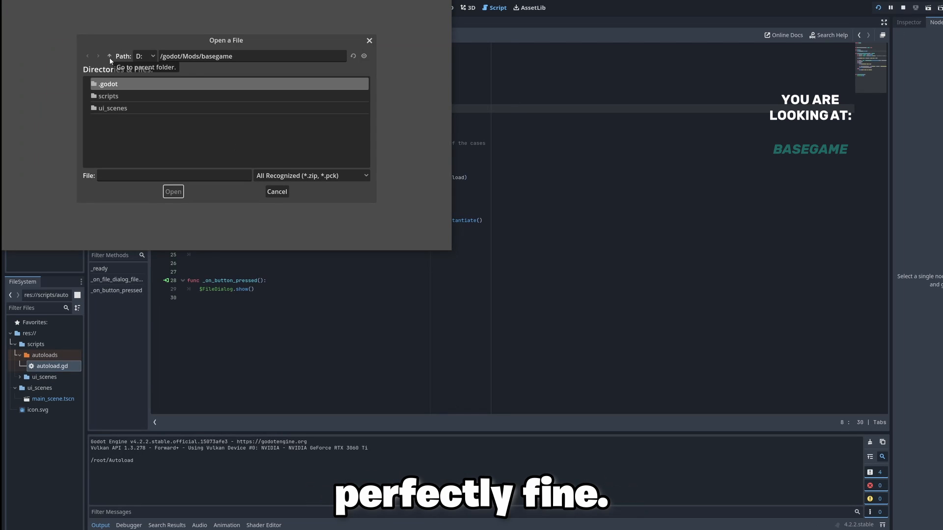
left_click(172, 191)
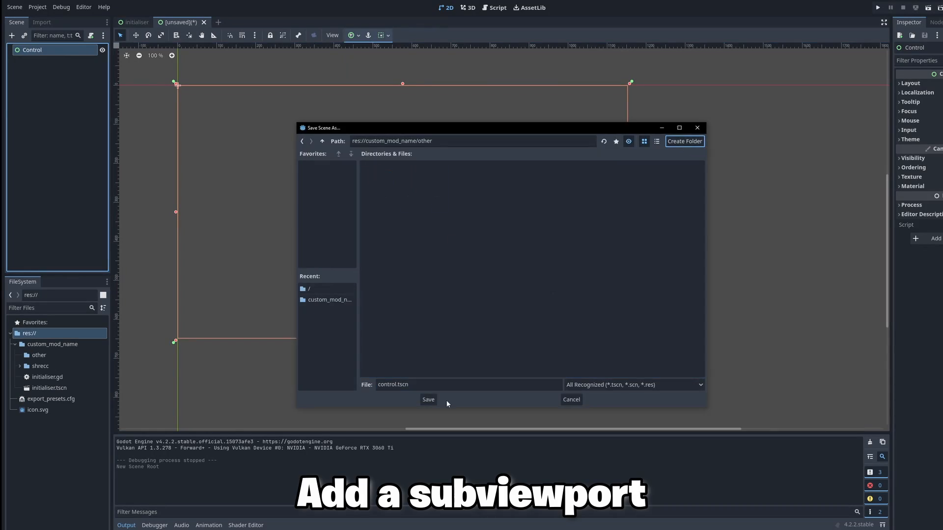
Step: Save control.tscn in the other folder, then browse the game's mod picker to /godot/Mod
left_click(428, 399)
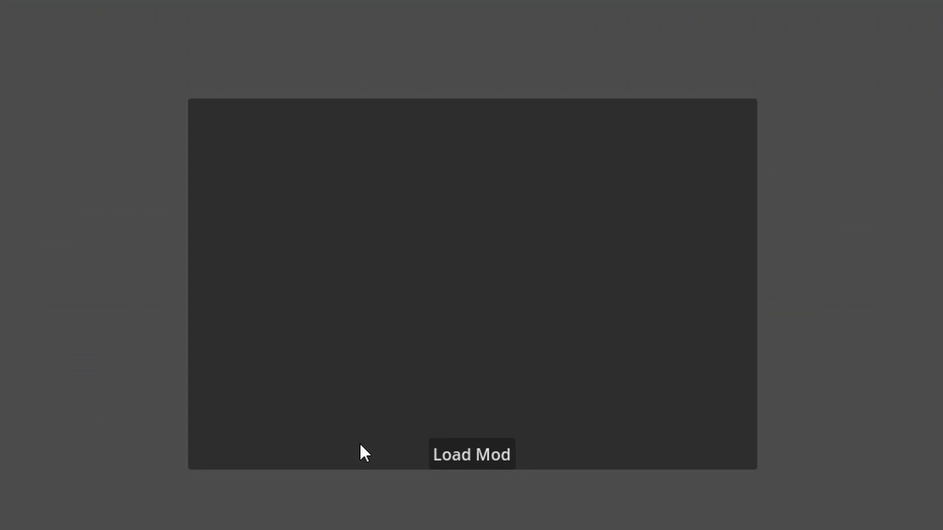
left_click(472, 453)
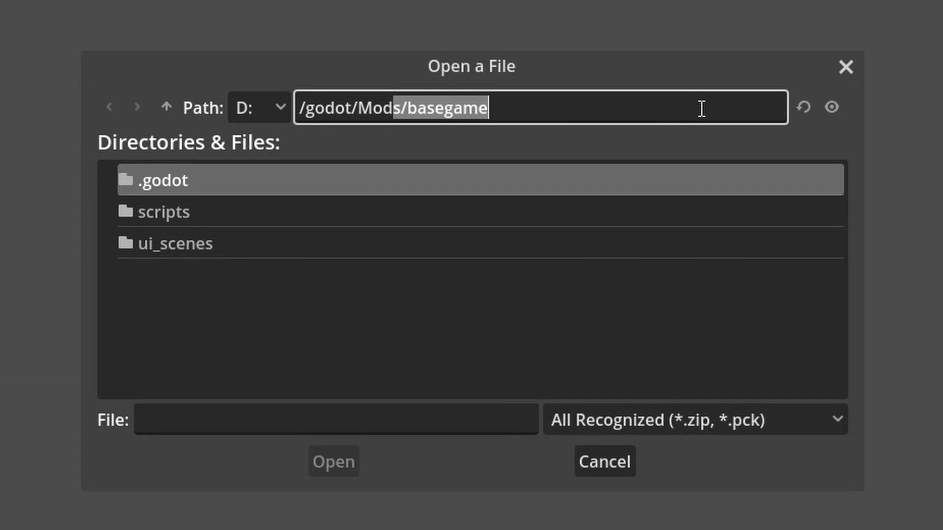
type("/godot/Mod")
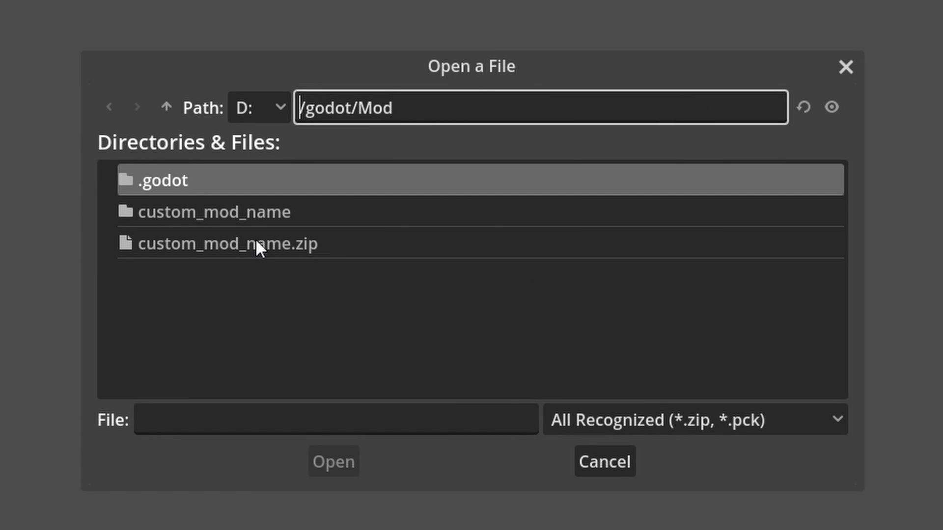